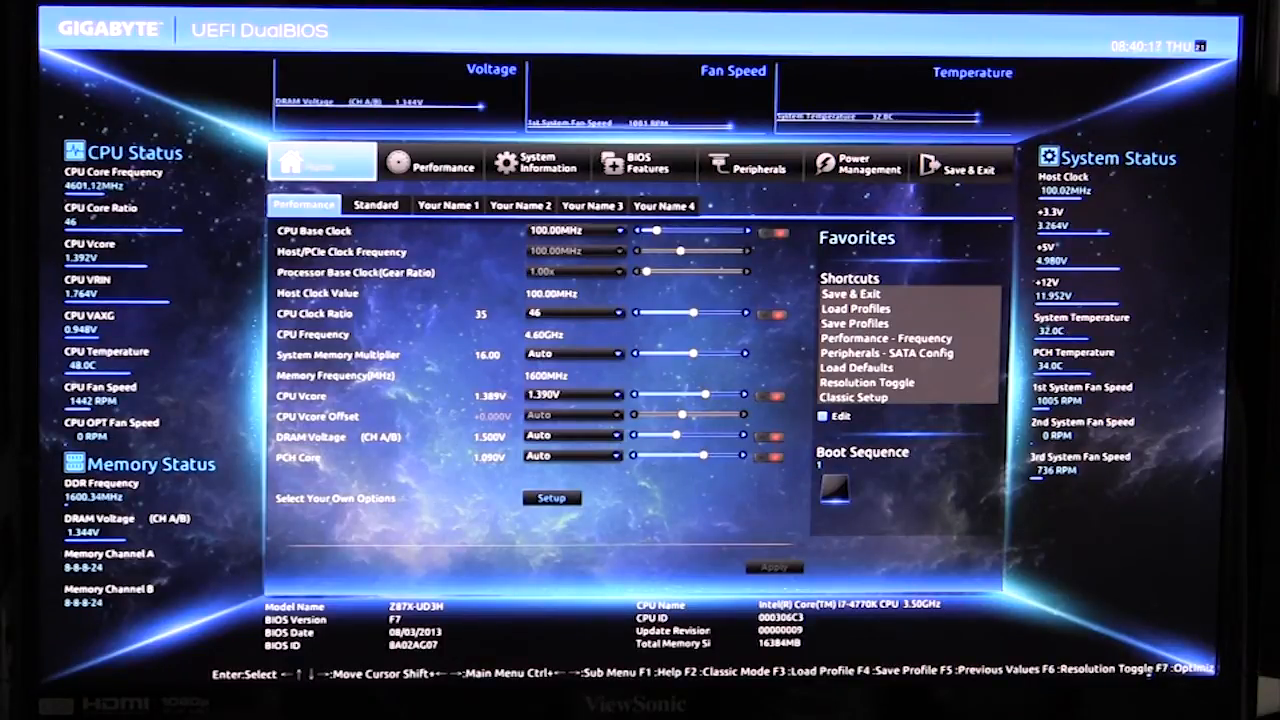
pyautogui.moveTo(696, 384)
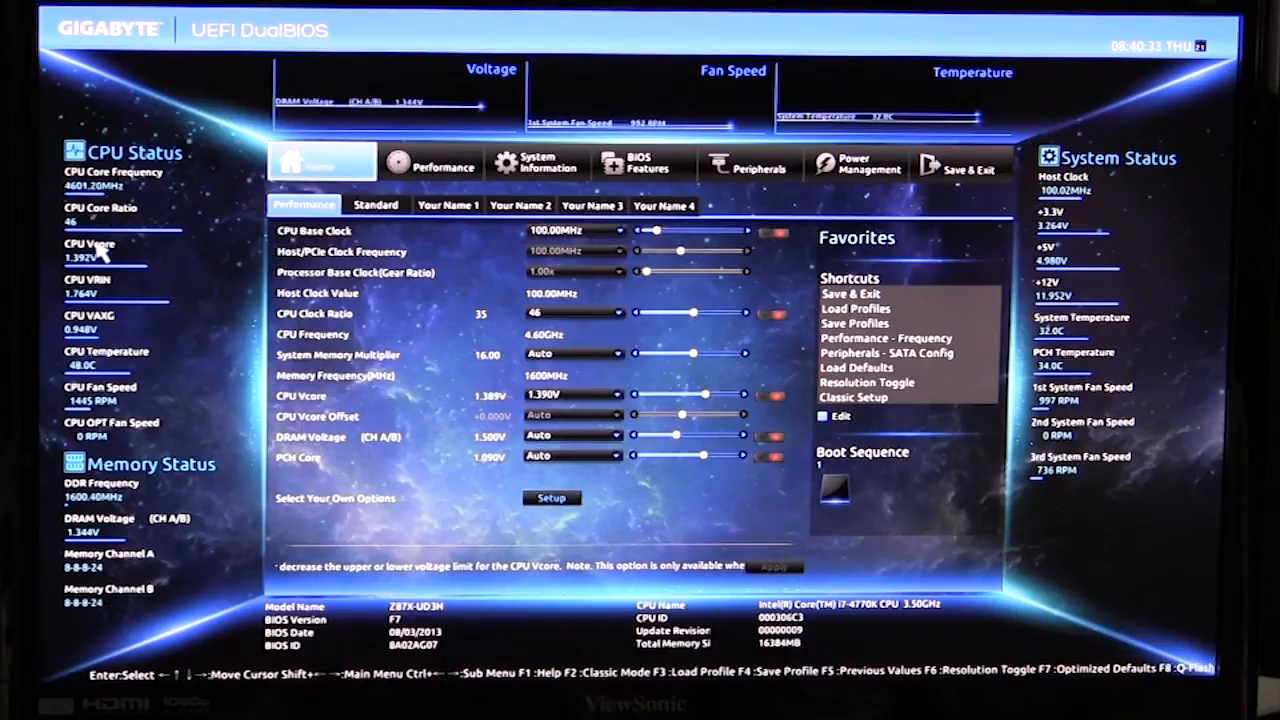
pyautogui.moveTo(96, 290)
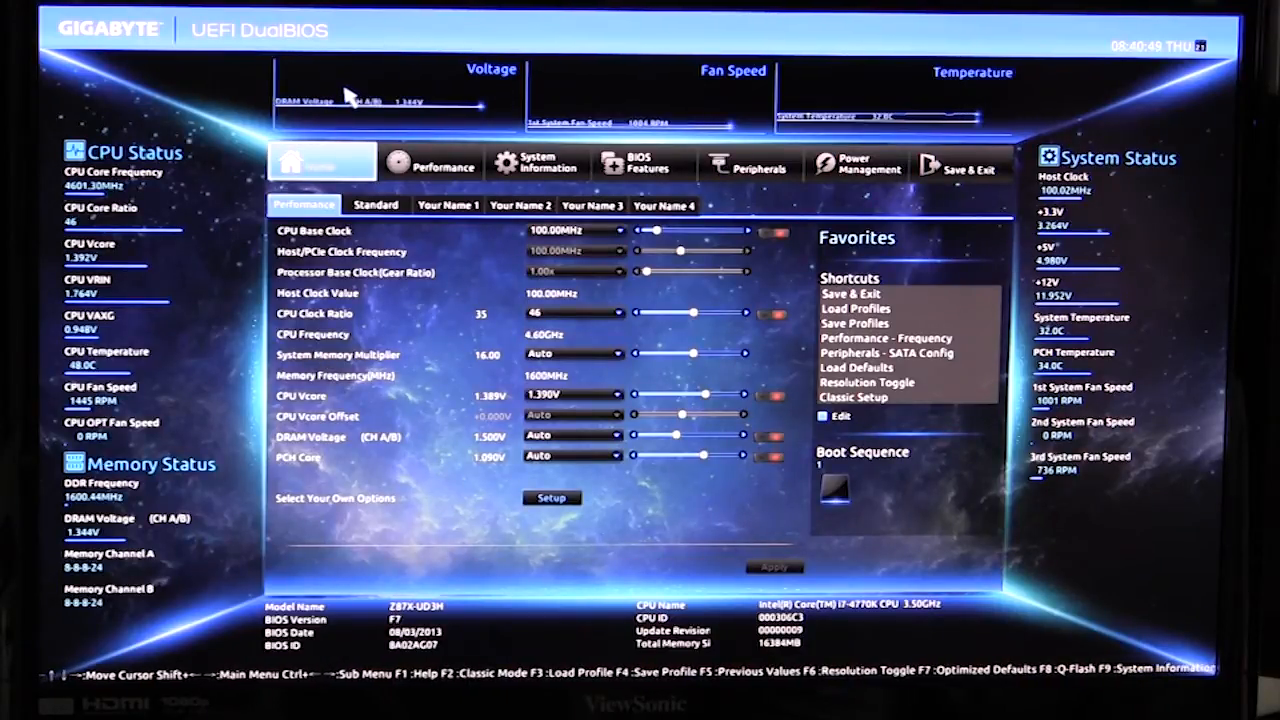
pyautogui.moveTo(600, 128)
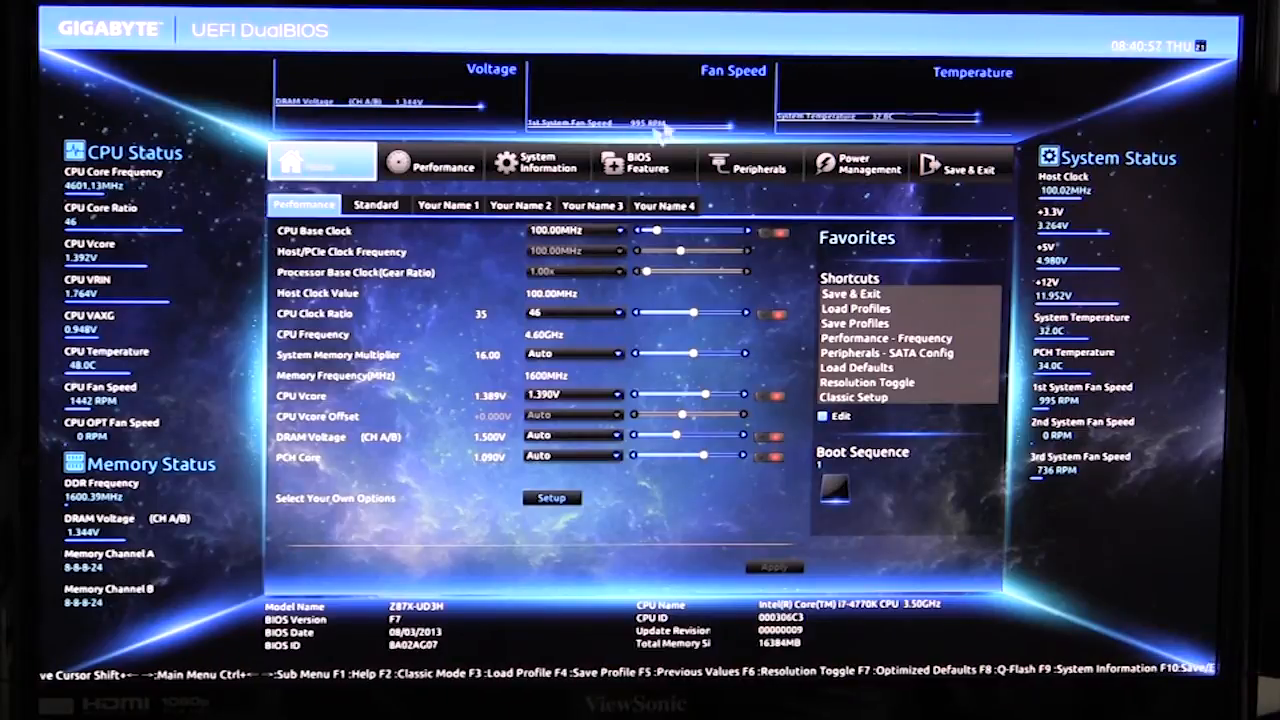
pyautogui.moveTo(1136, 178)
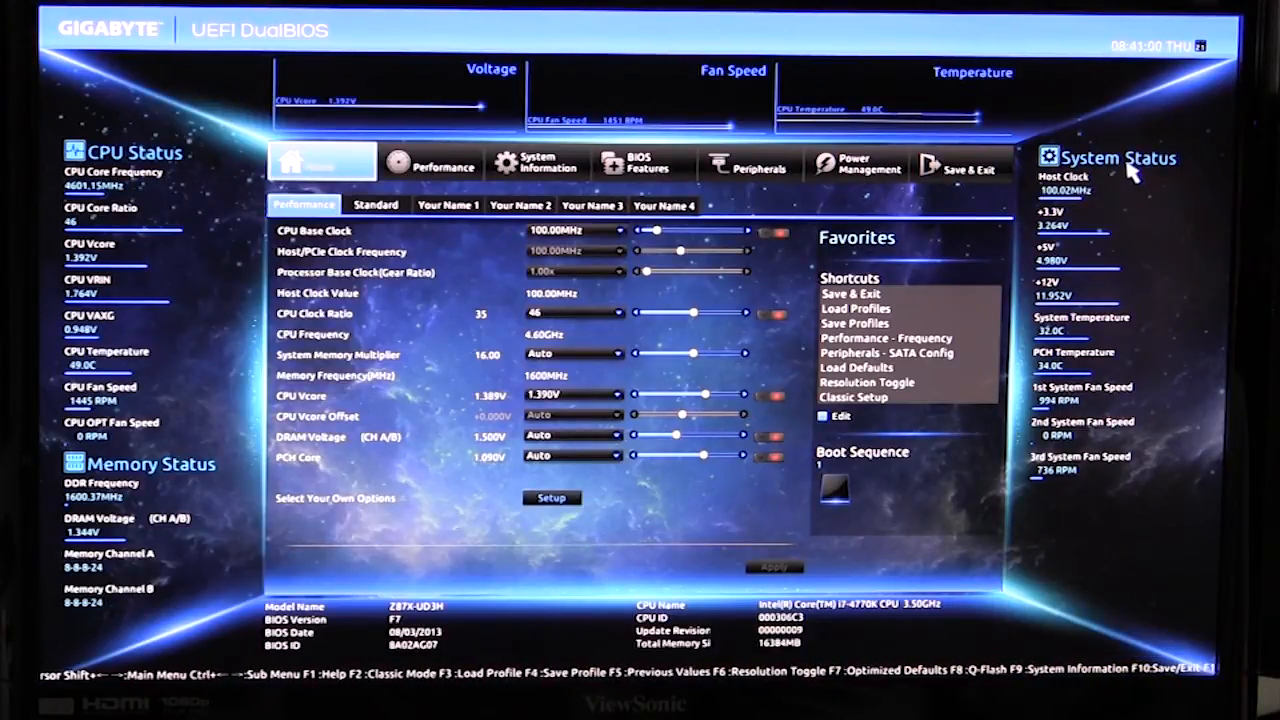
pyautogui.moveTo(1084, 284)
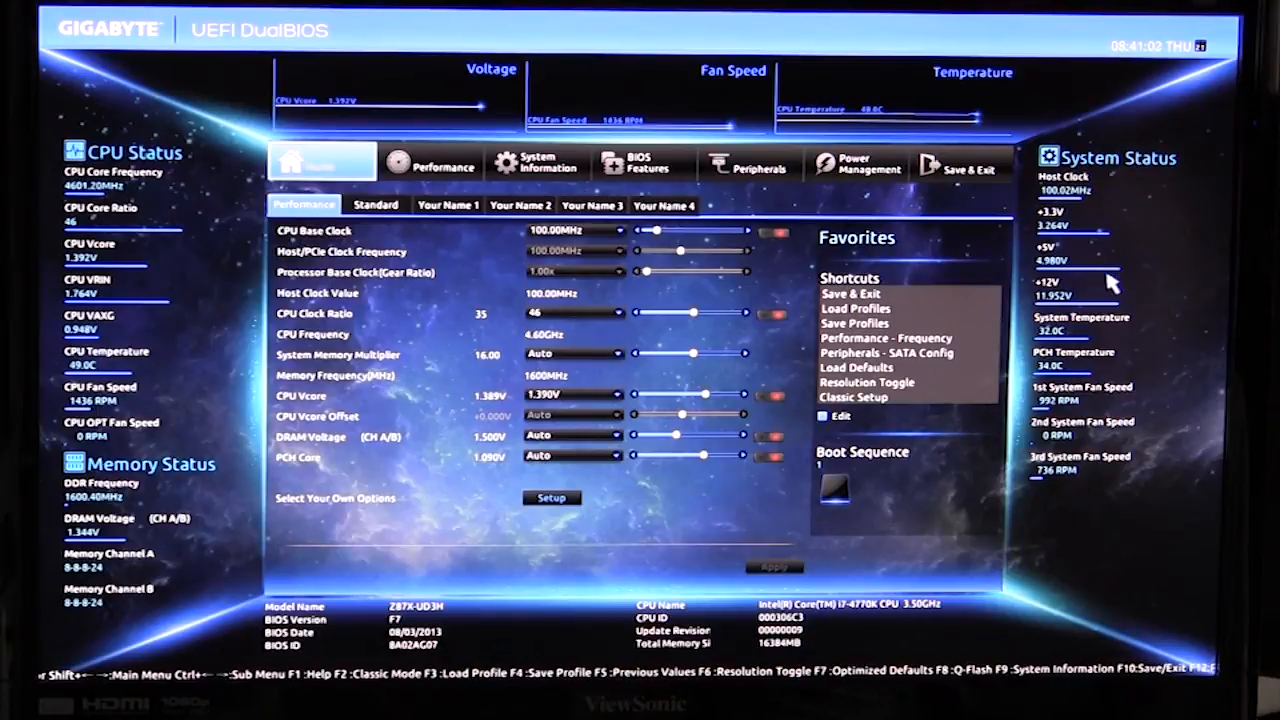
pyautogui.moveTo(1120, 310)
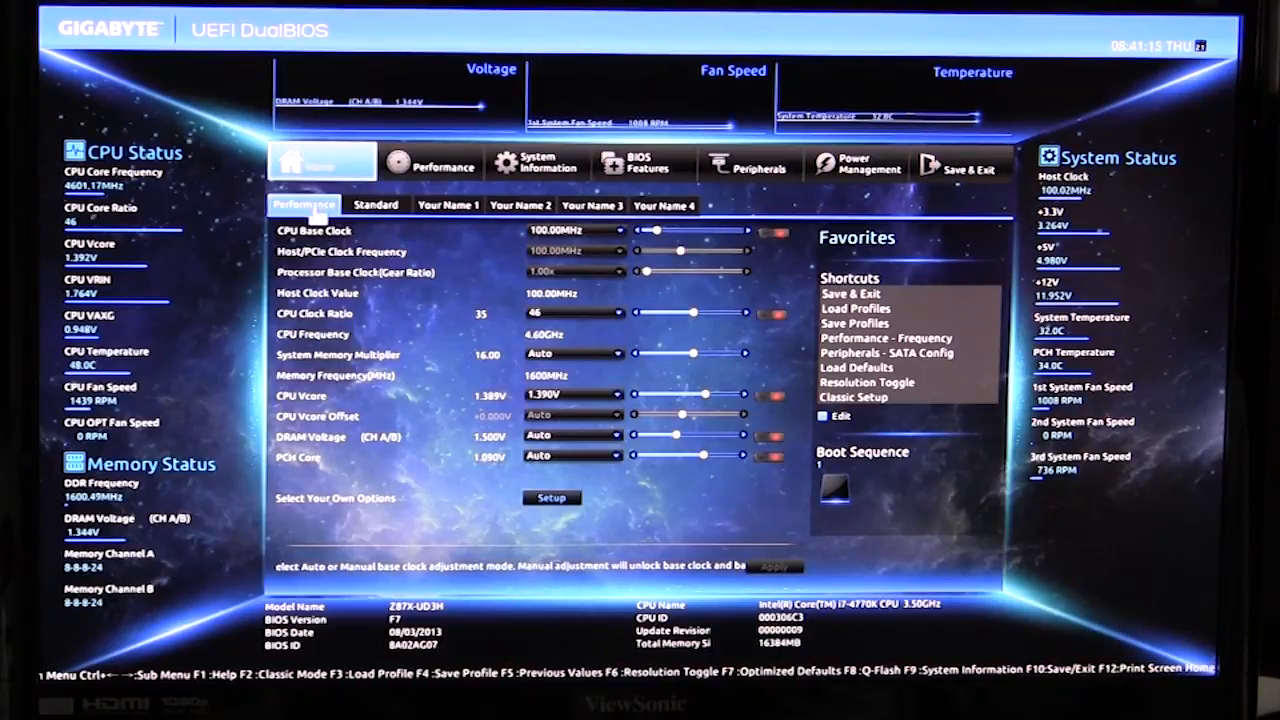
# Browse the home dashboard's custom options sub-pages and return to the performance overview
pyautogui.click(376, 204)
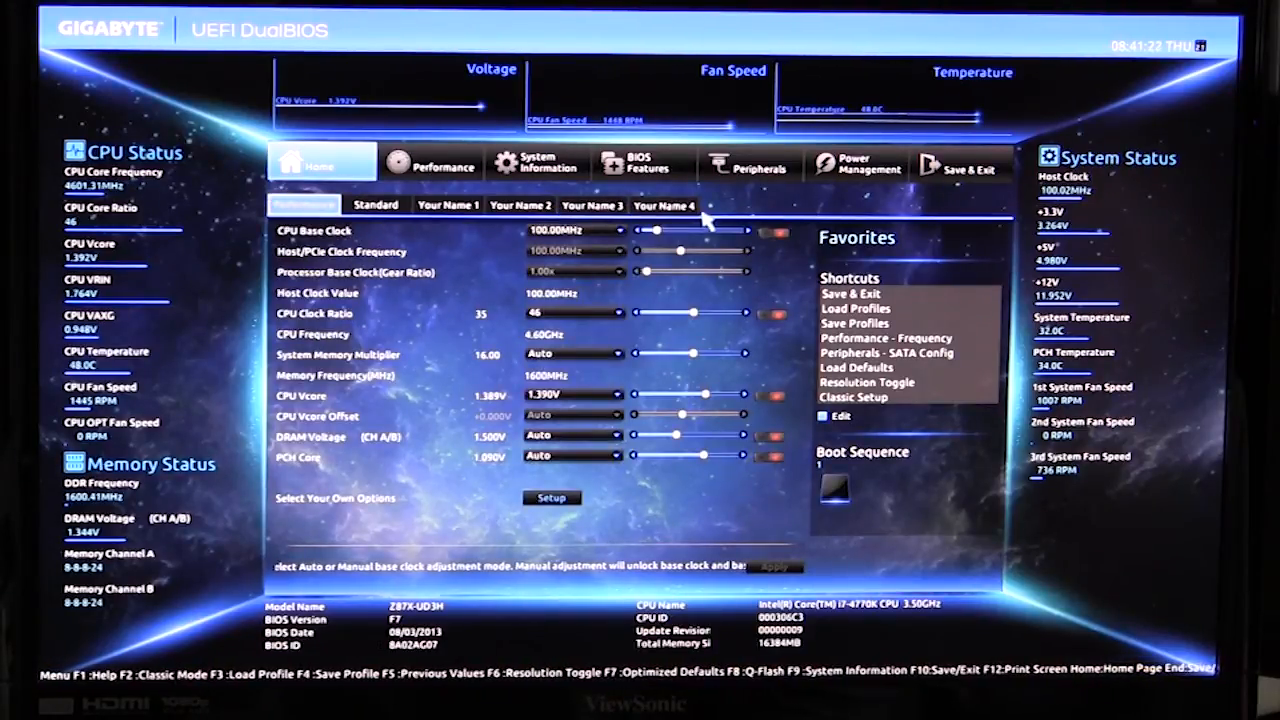
pyautogui.click(520, 204)
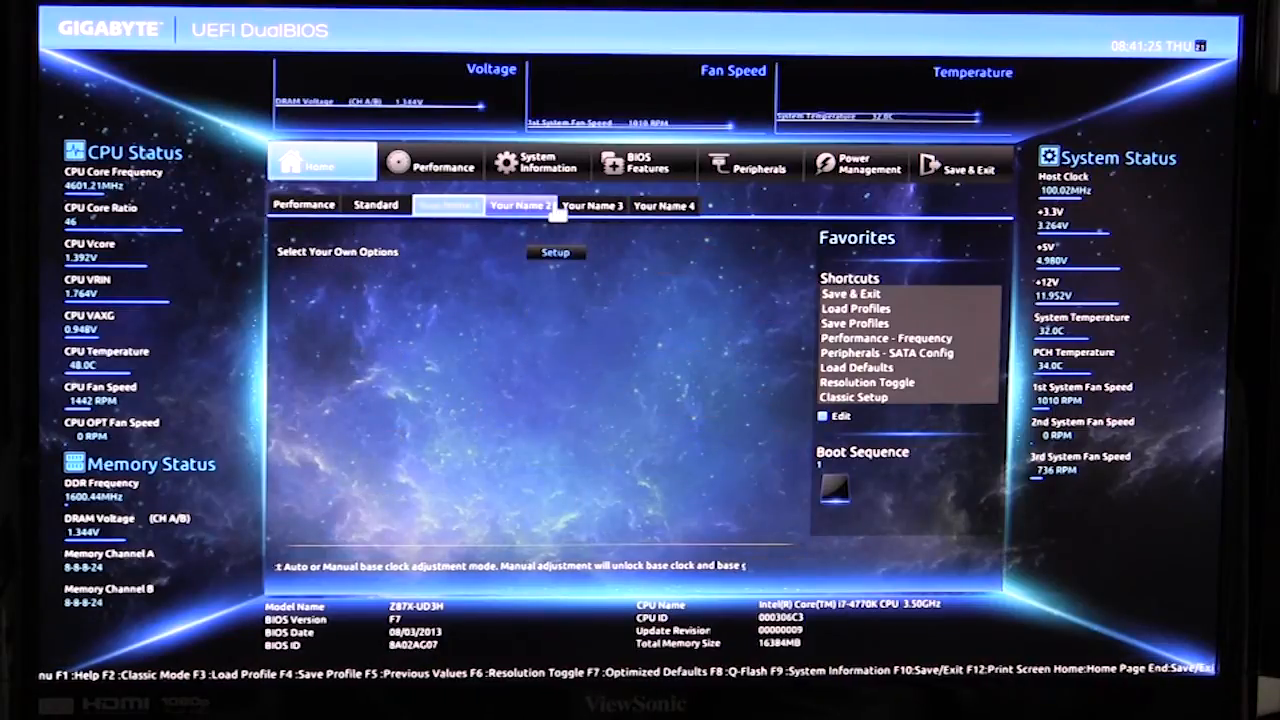
pyautogui.click(448, 204)
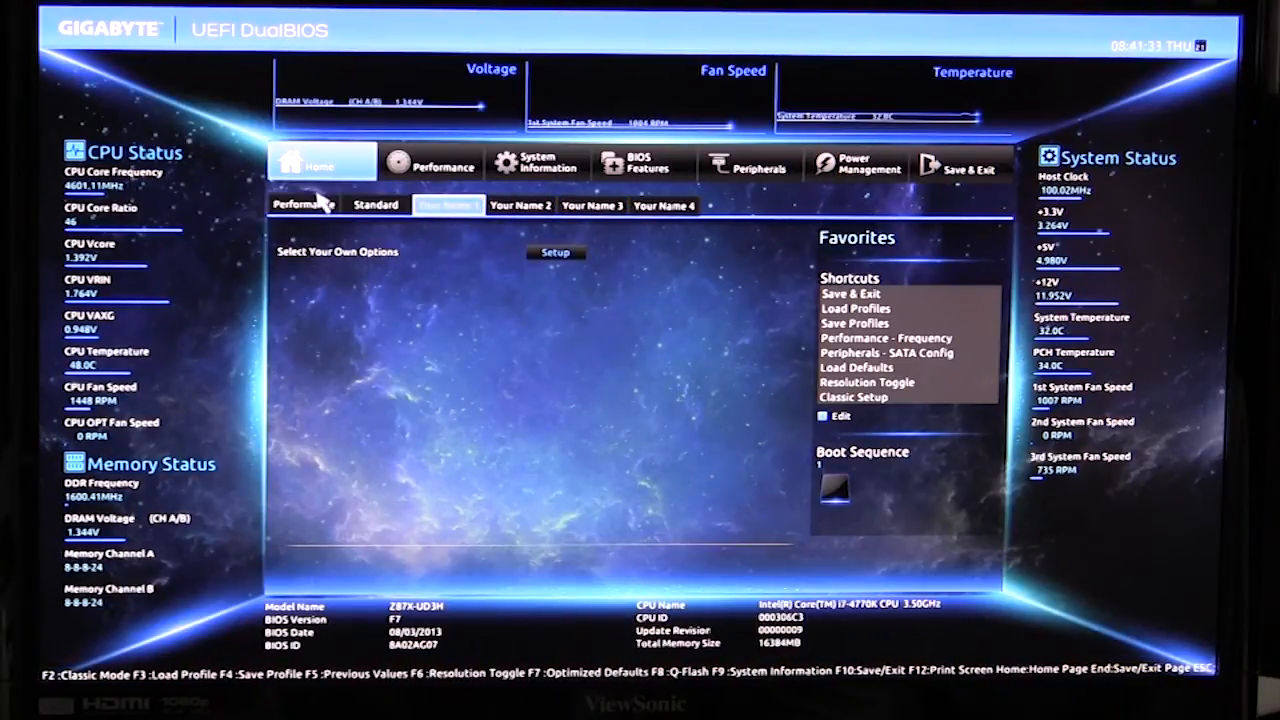
pyautogui.click(304, 204)
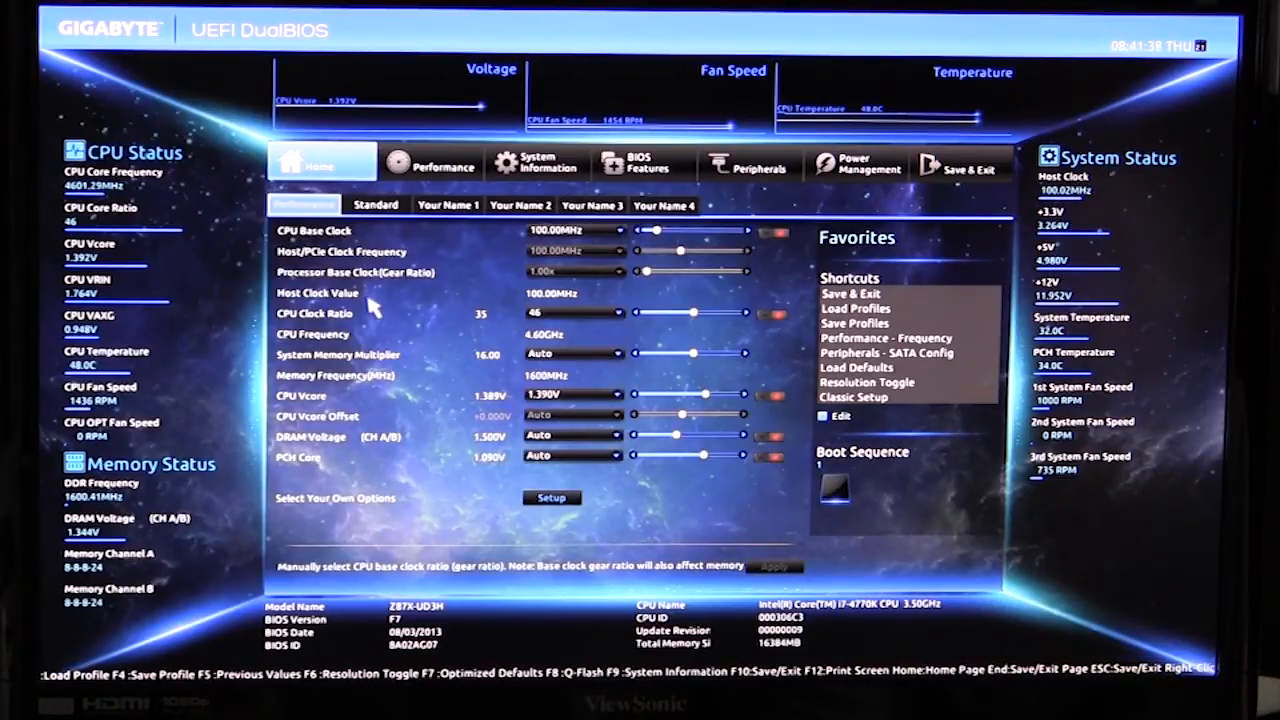
# Browse the Performance frequency, memory, voltage, PC health and miscellaneous pages, then show System Information
pyautogui.click(430, 164)
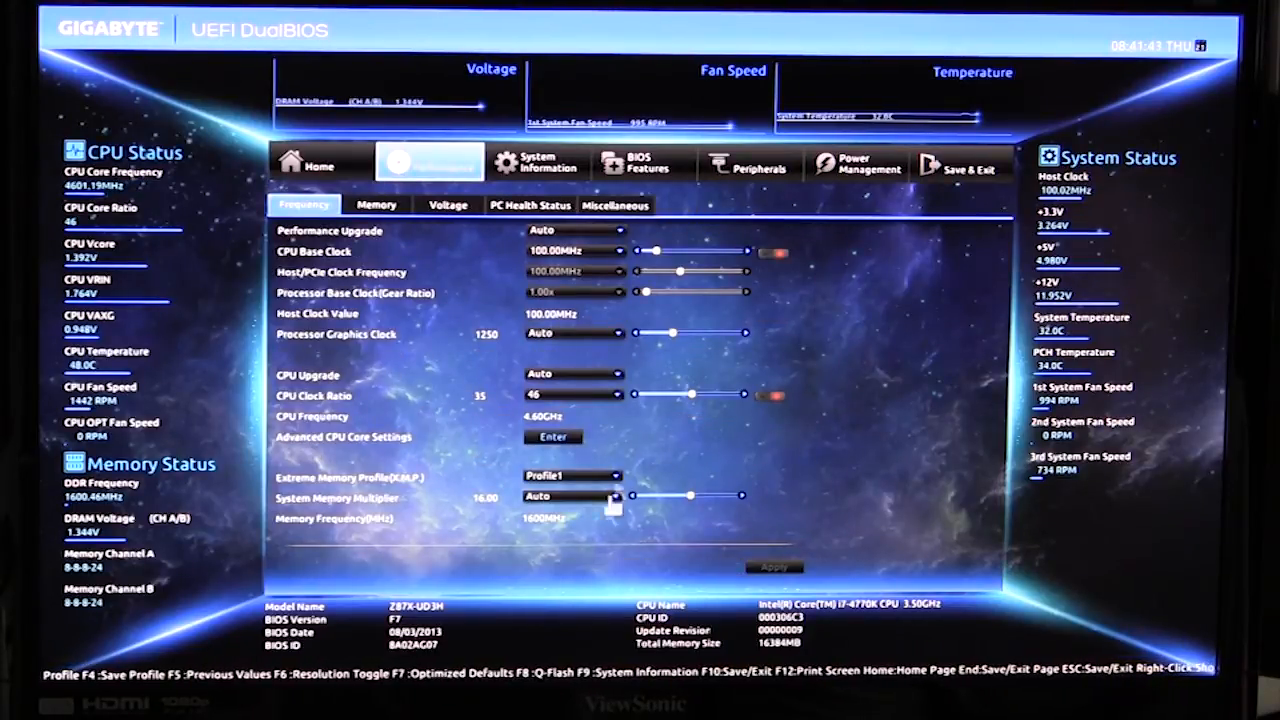
pyautogui.moveTo(404, 278)
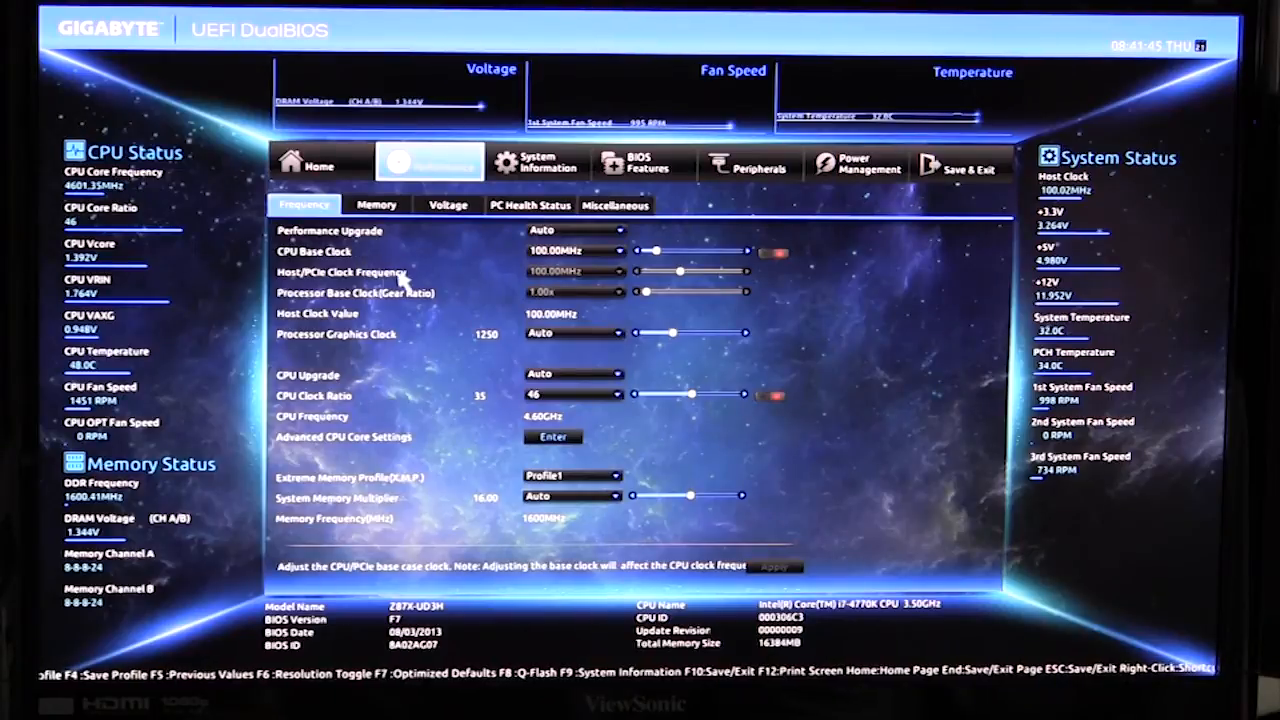
pyautogui.moveTo(360, 348)
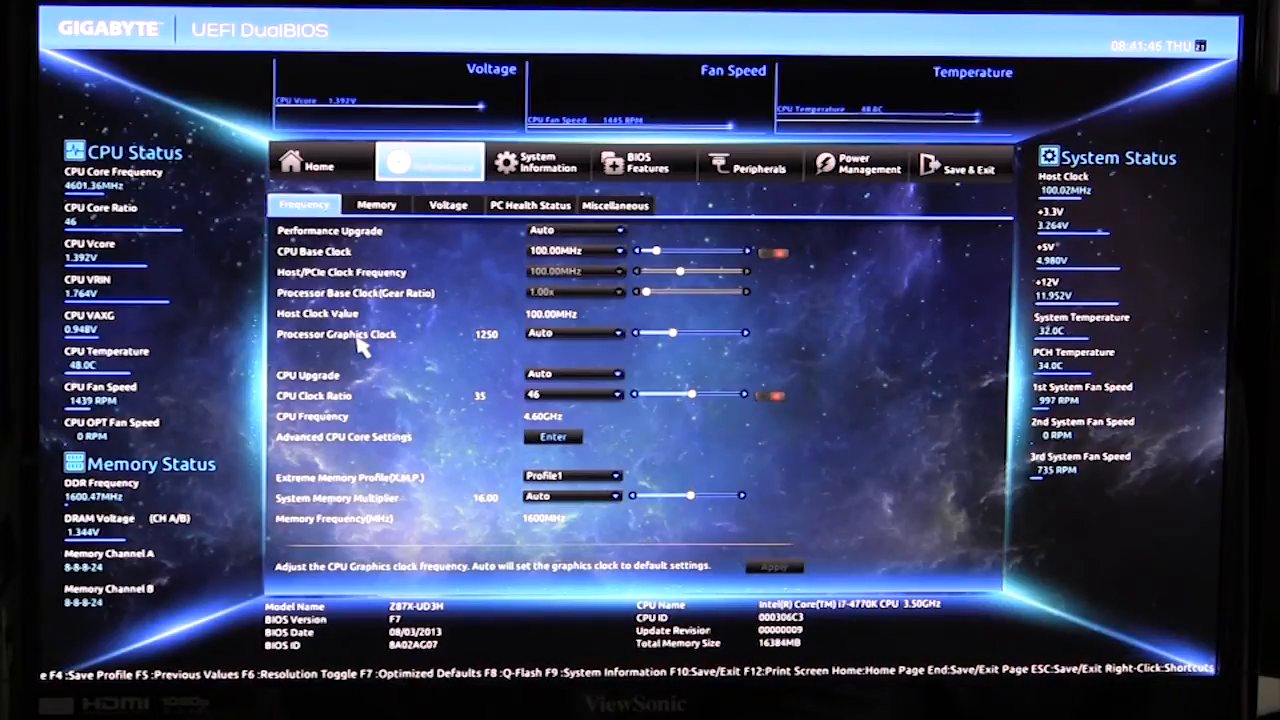
pyautogui.click(376, 204)
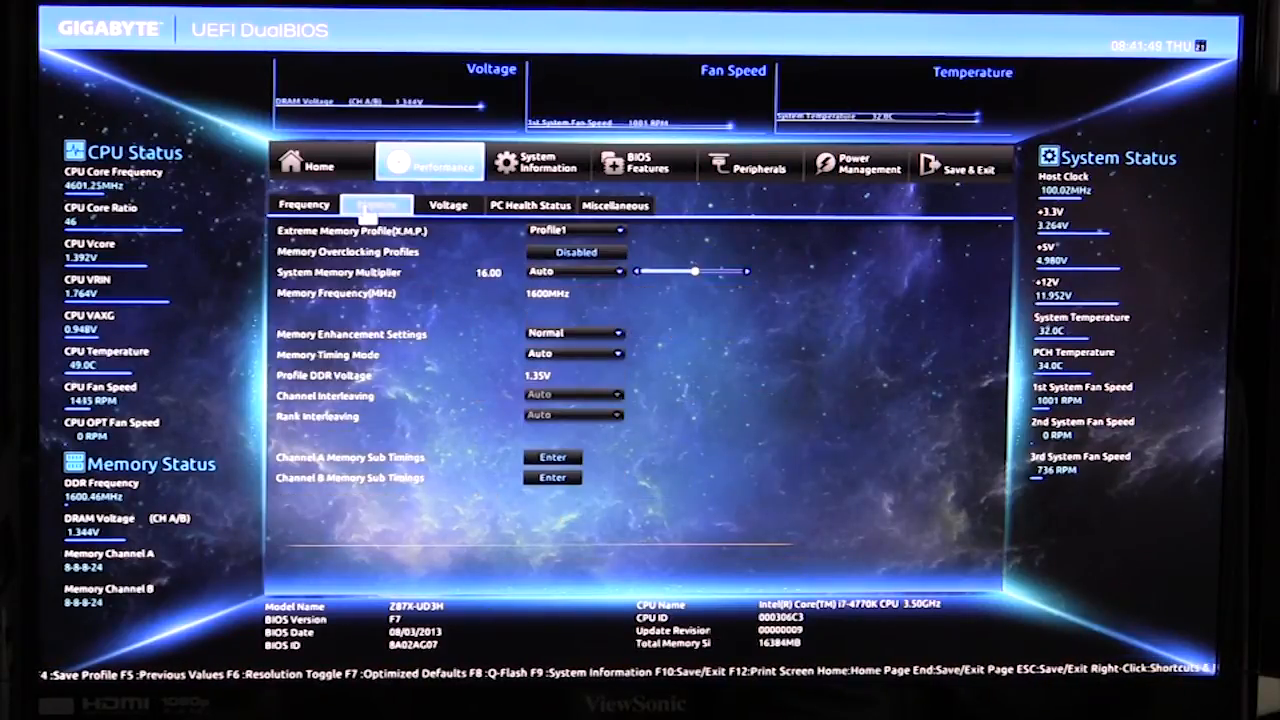
pyautogui.click(448, 204)
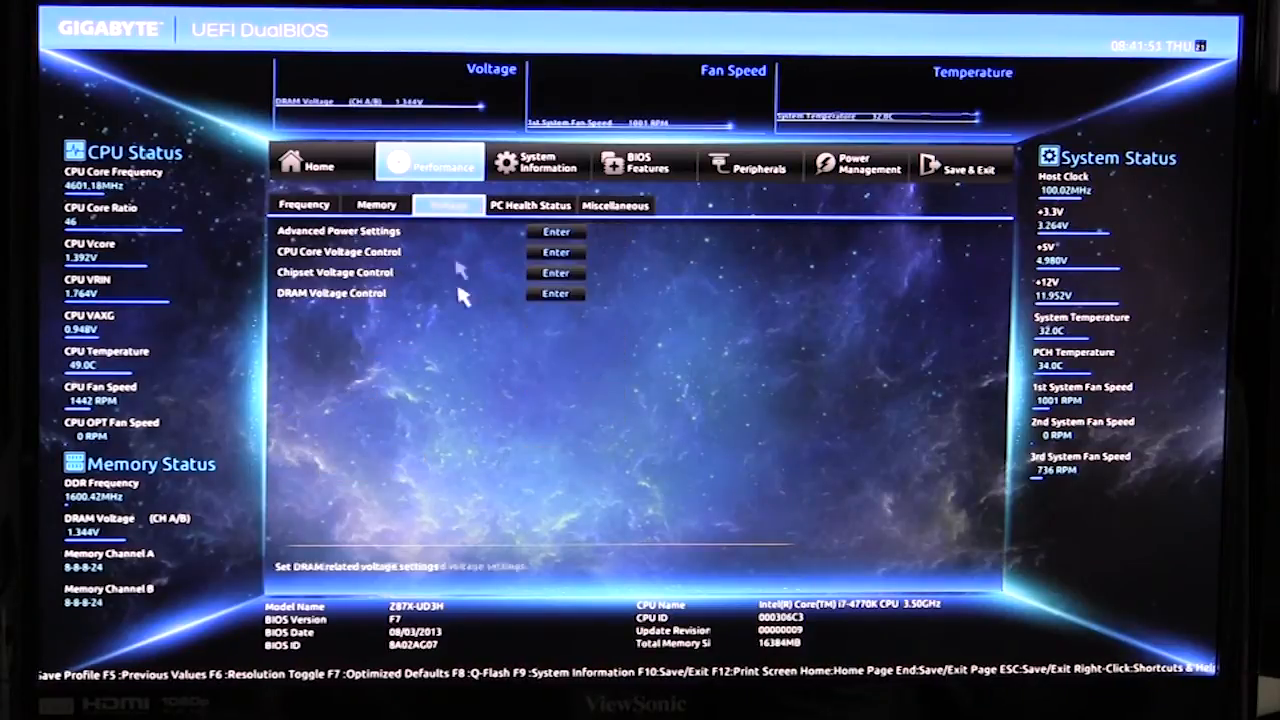
pyautogui.click(530, 204)
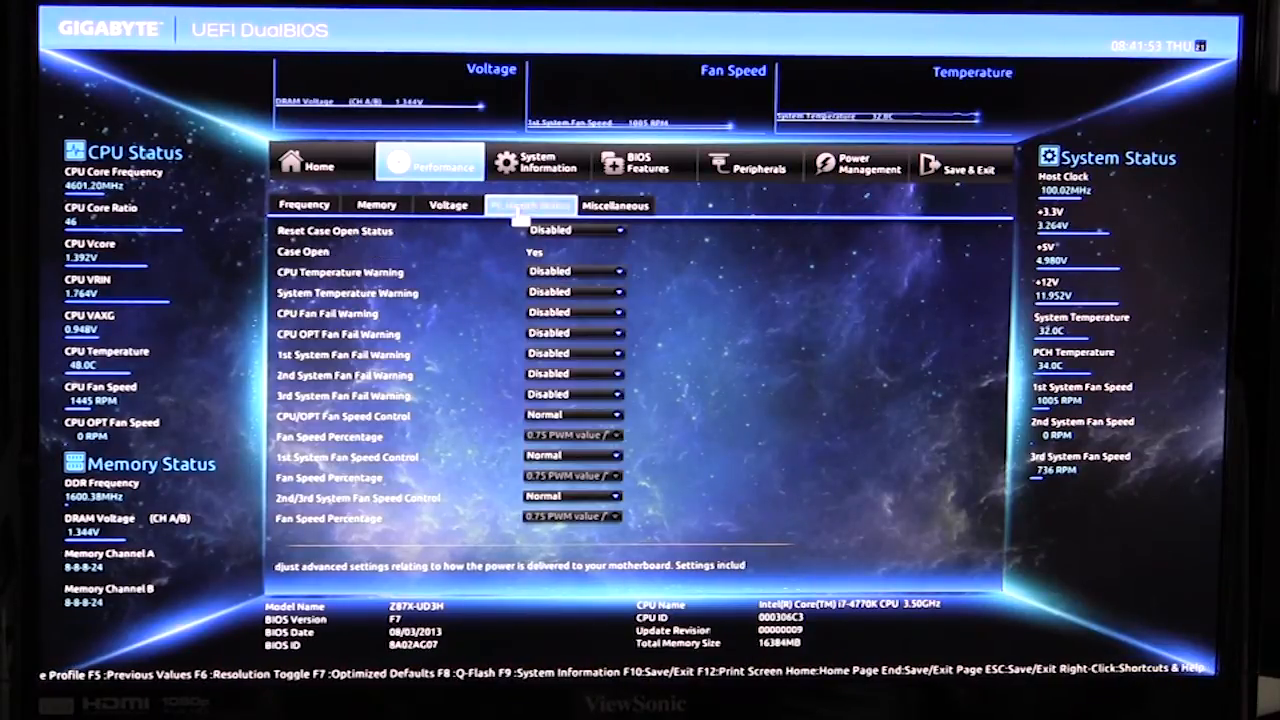
pyautogui.click(616, 204)
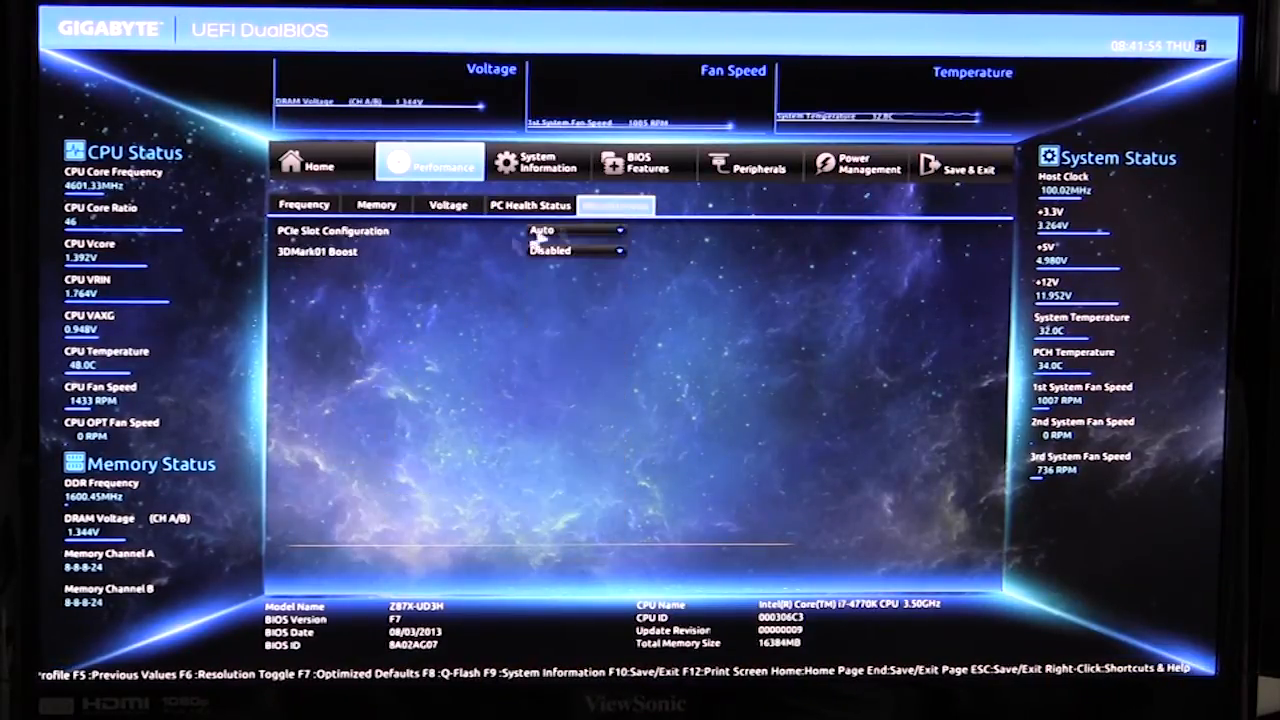
pyautogui.moveTo(450, 296)
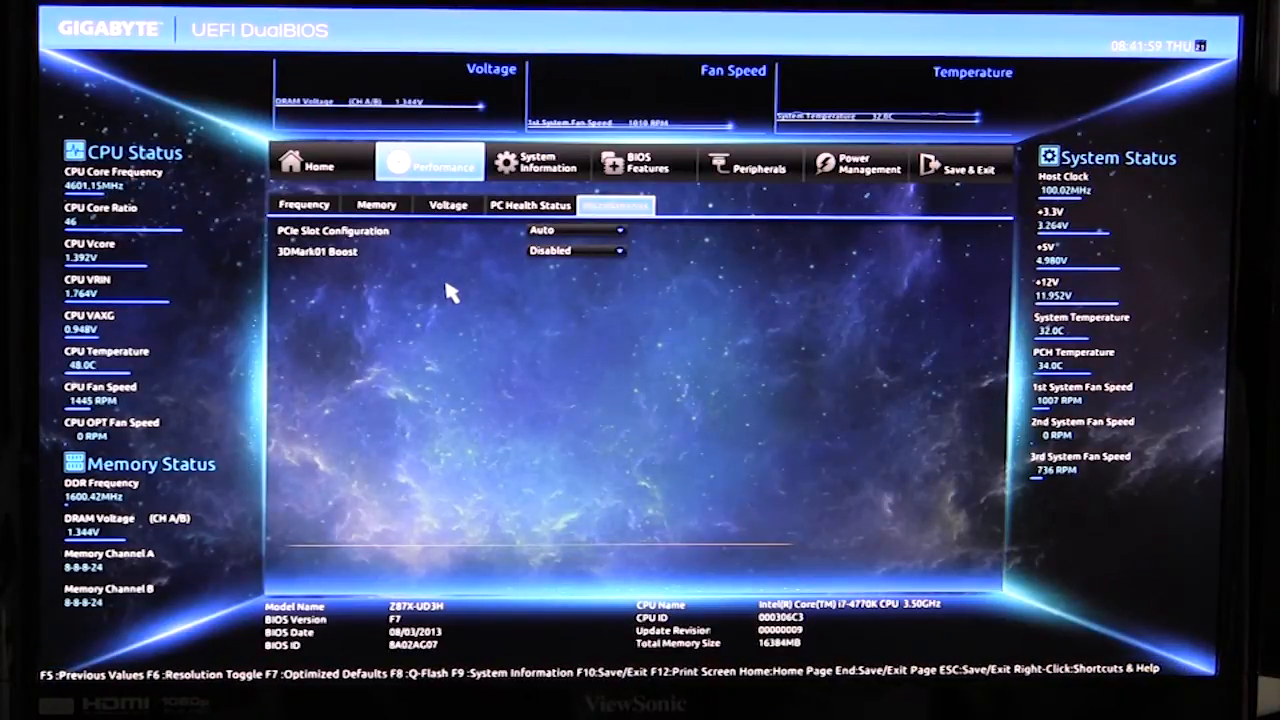
pyautogui.click(536, 162)
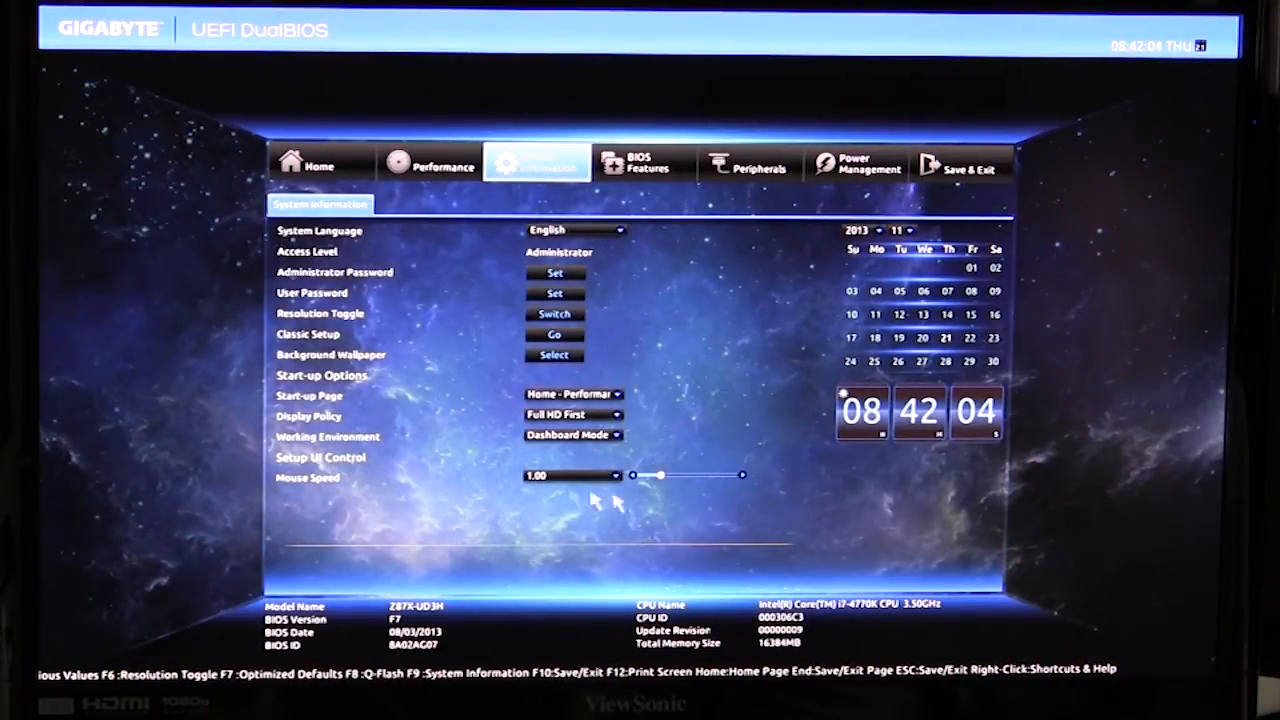
# View the BIOS Features page and the Peripherals device and SATA configuration pages
pyautogui.click(644, 162)
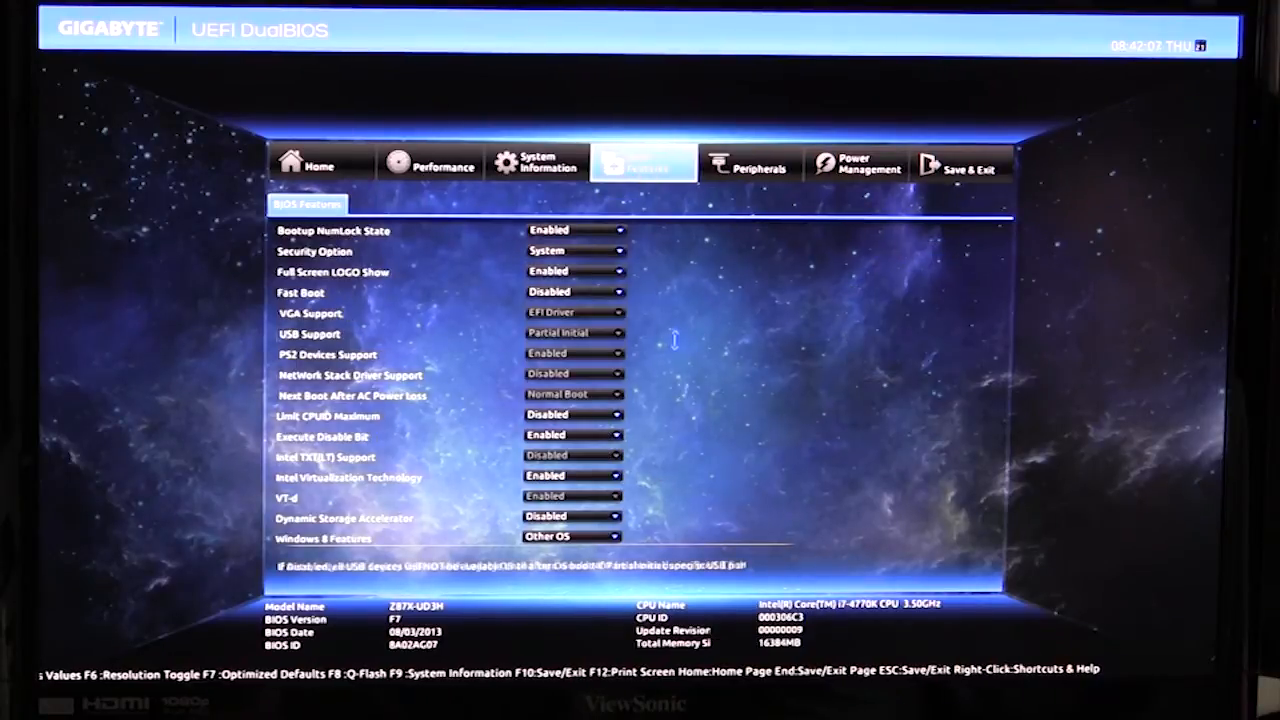
pyautogui.click(748, 164)
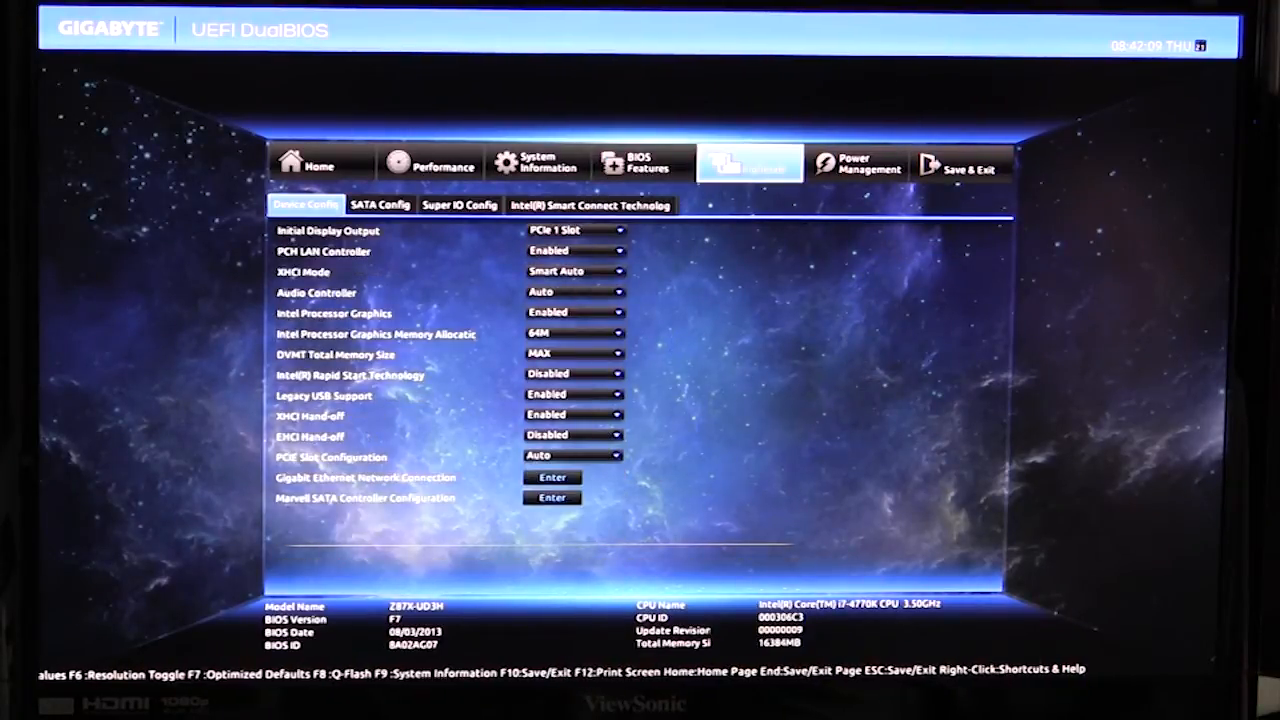
pyautogui.click(380, 204)
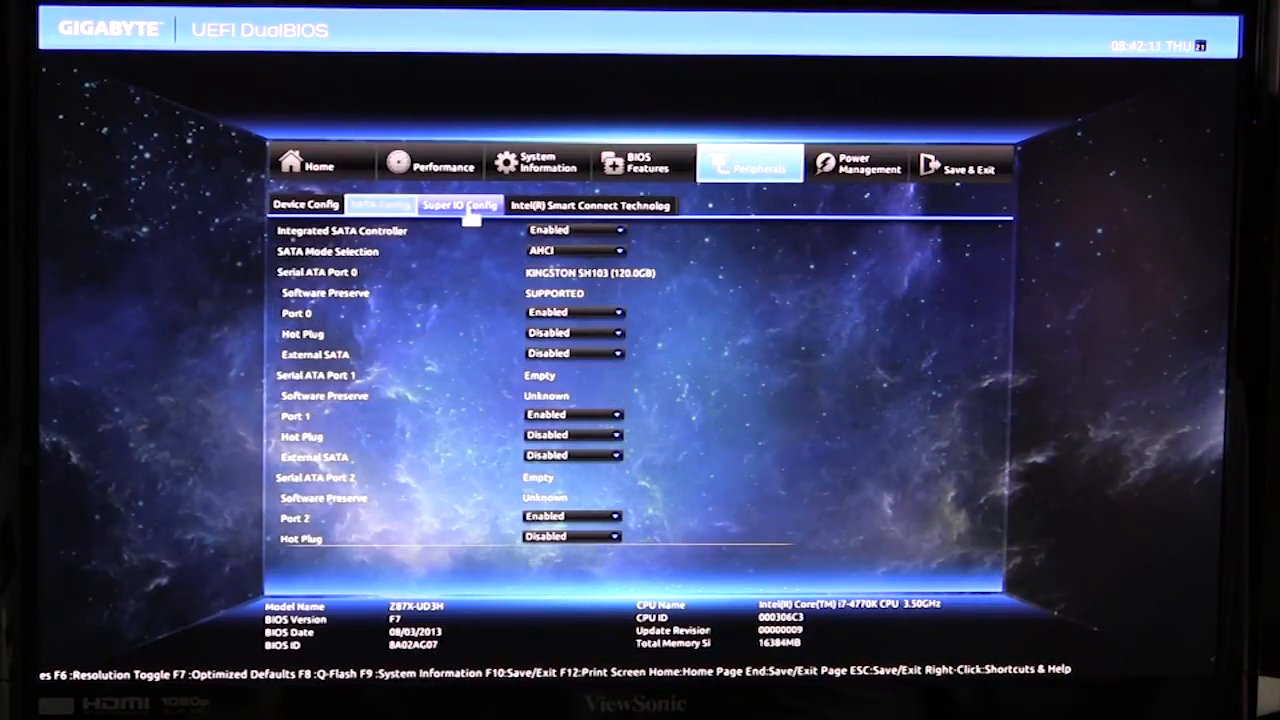
pyautogui.click(306, 204)
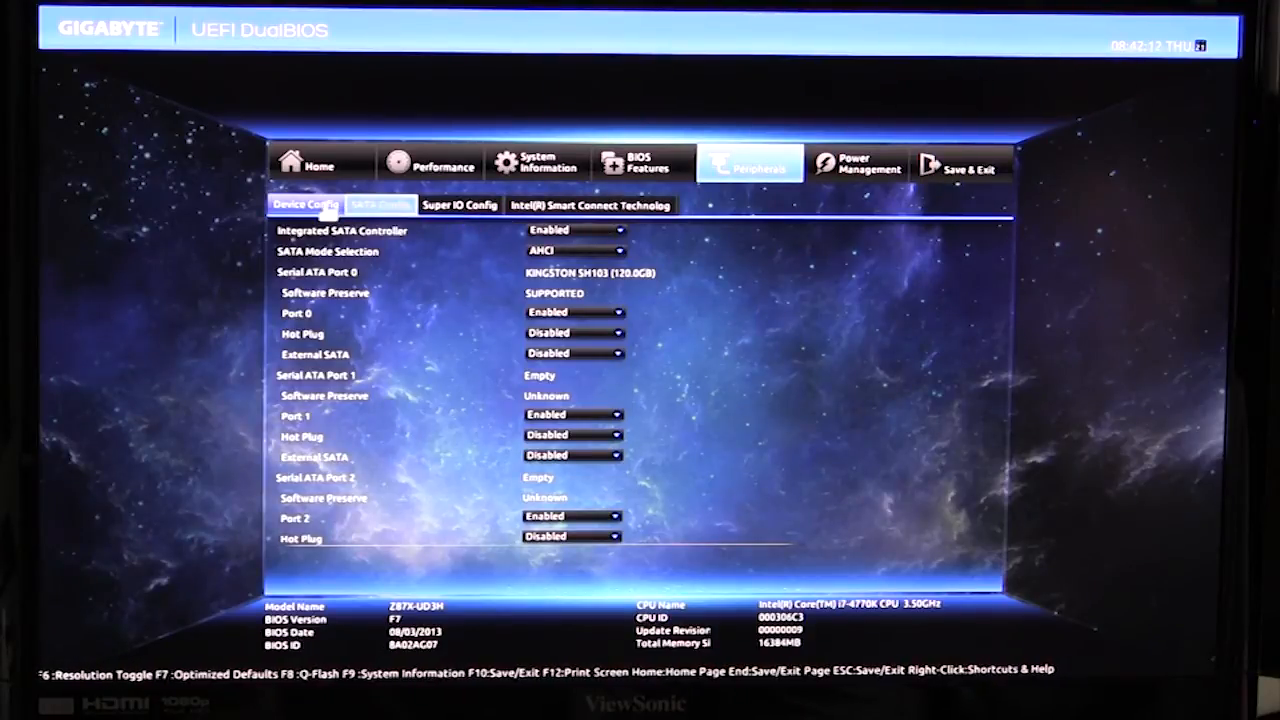
pyautogui.click(306, 204)
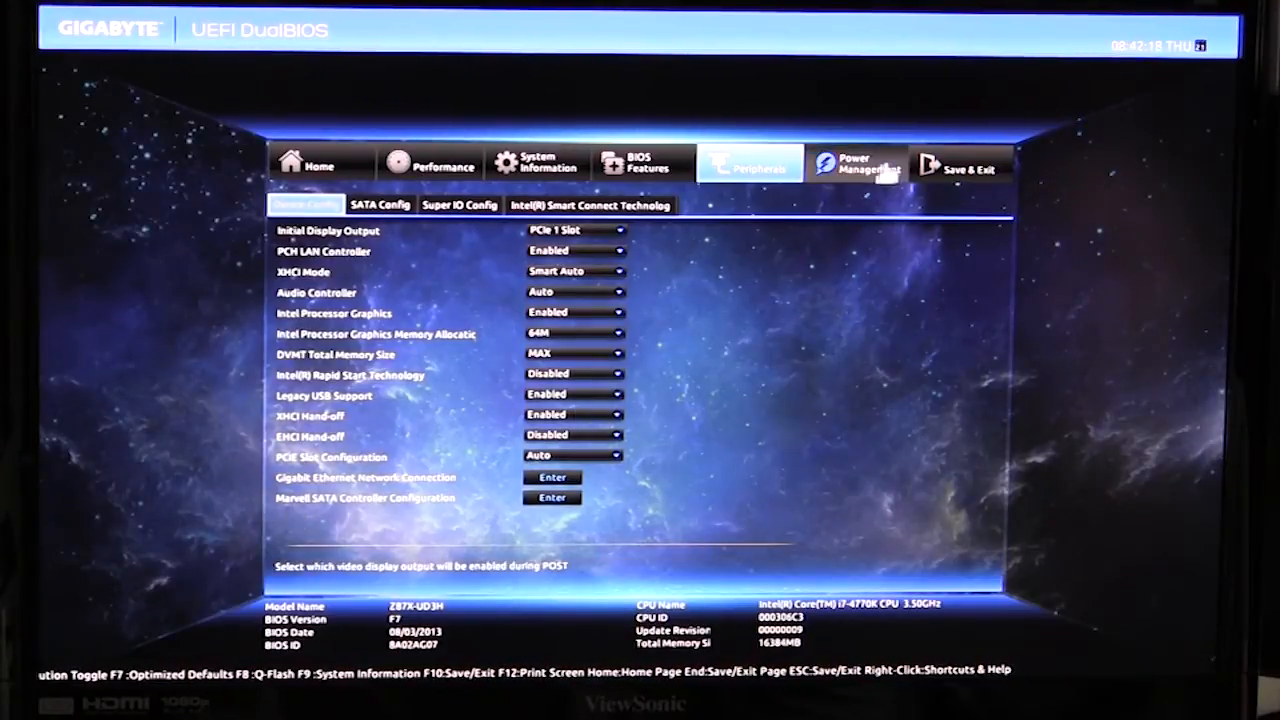
# View the Power Management page and return to the home dashboard
pyautogui.click(856, 164)
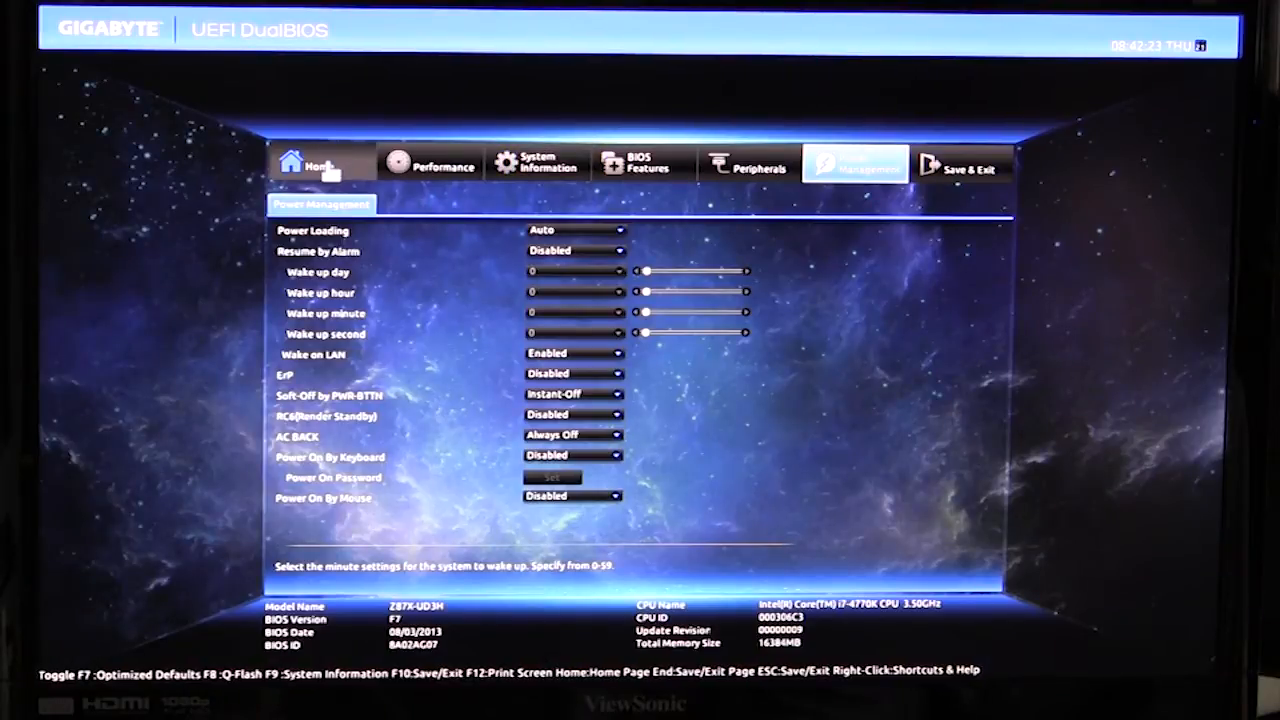
pyautogui.click(320, 164)
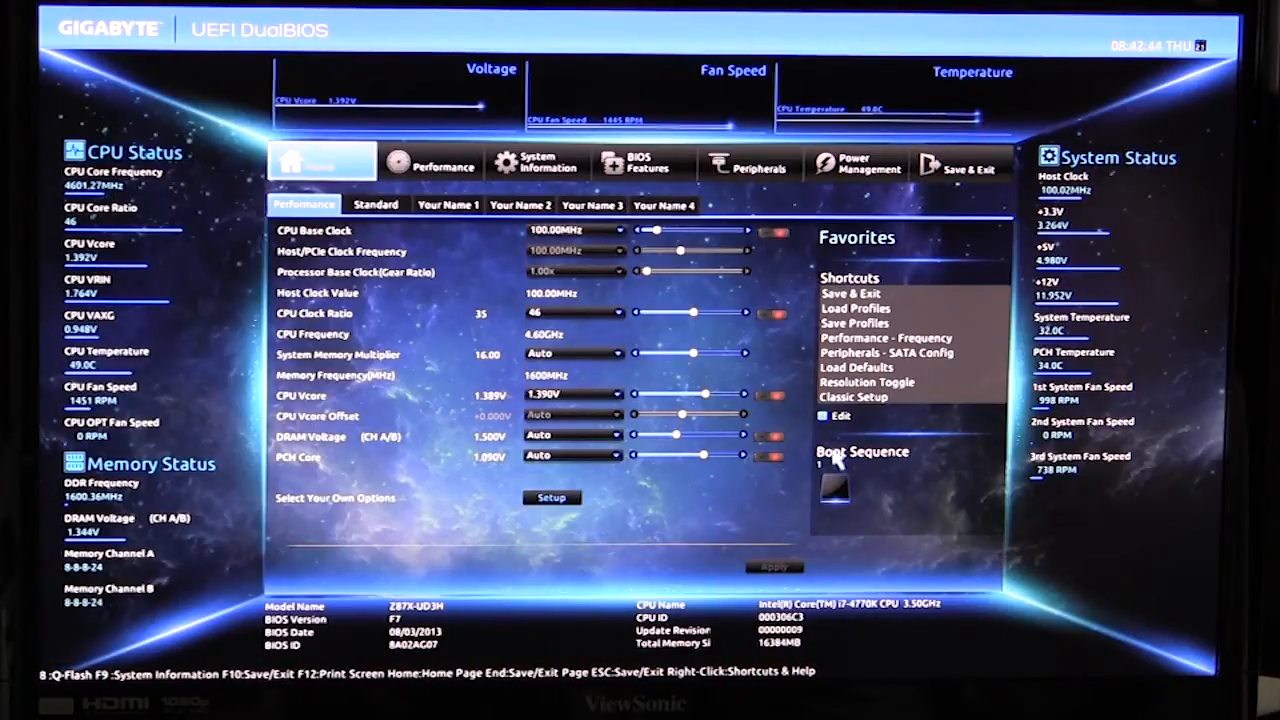
pyautogui.moveTo(896, 498)
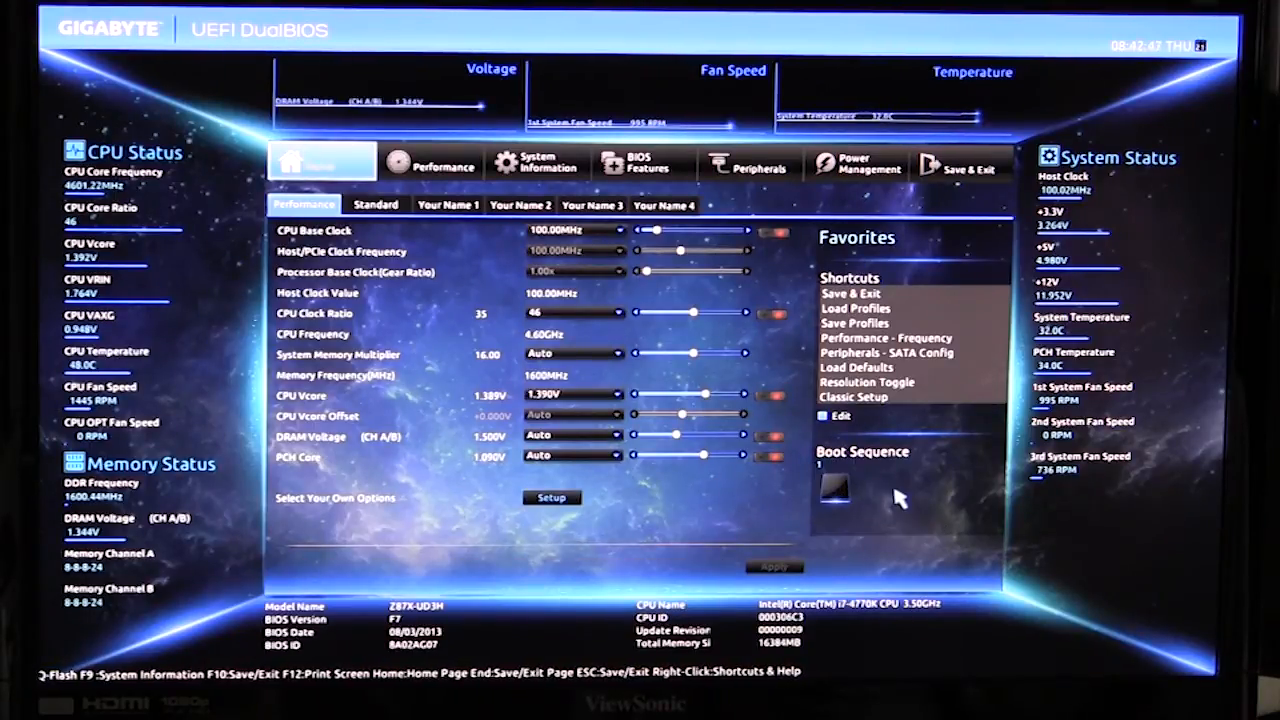
pyautogui.moveTo(940, 460)
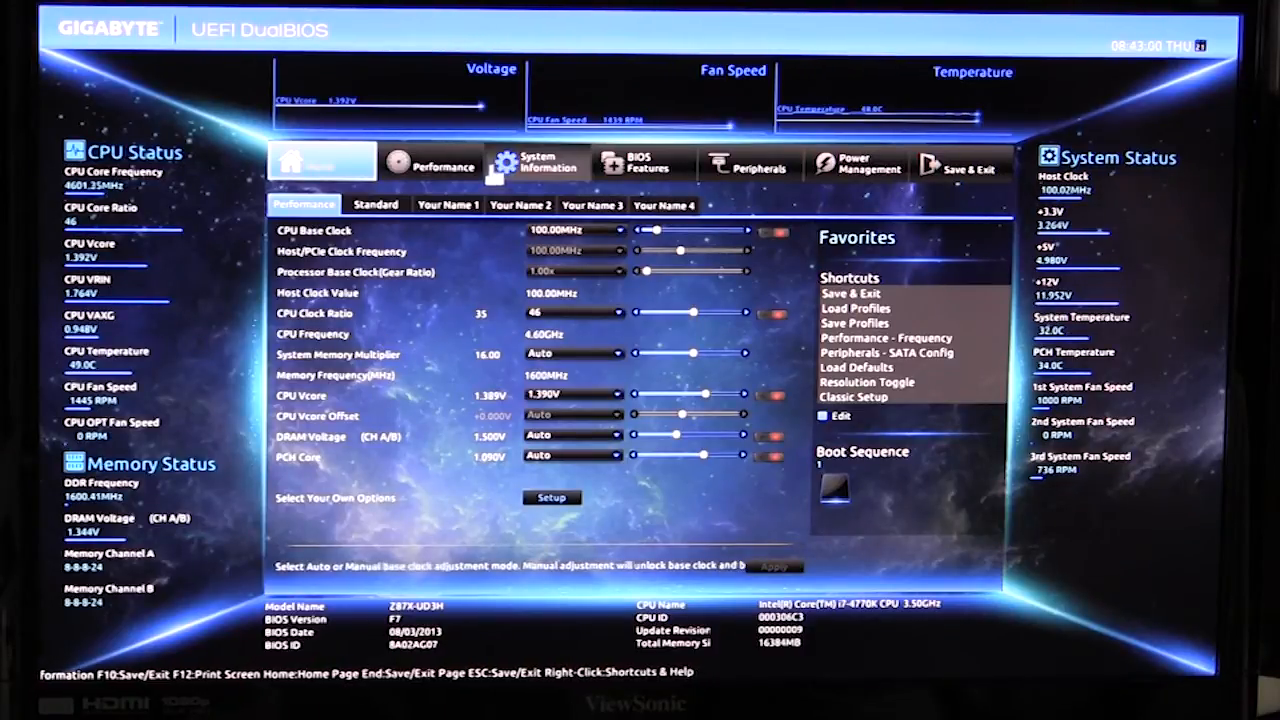
pyautogui.moveTo(644, 332)
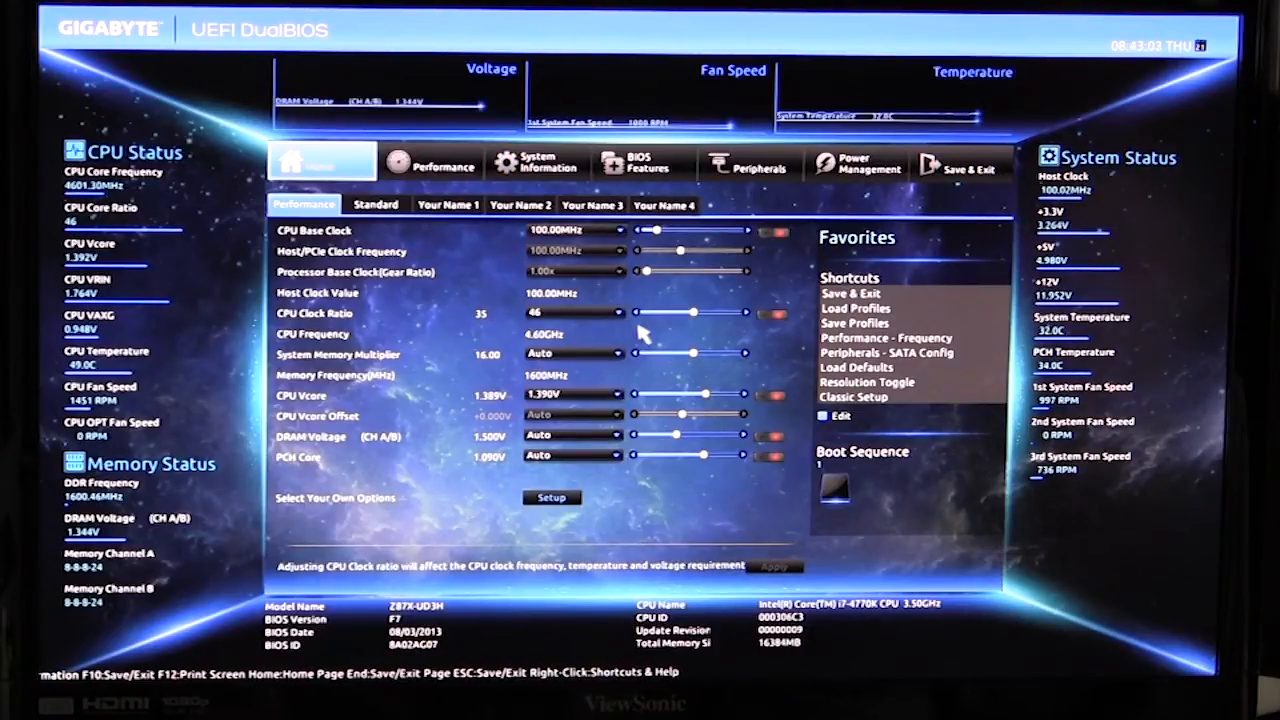
pyautogui.moveTo(408, 310)
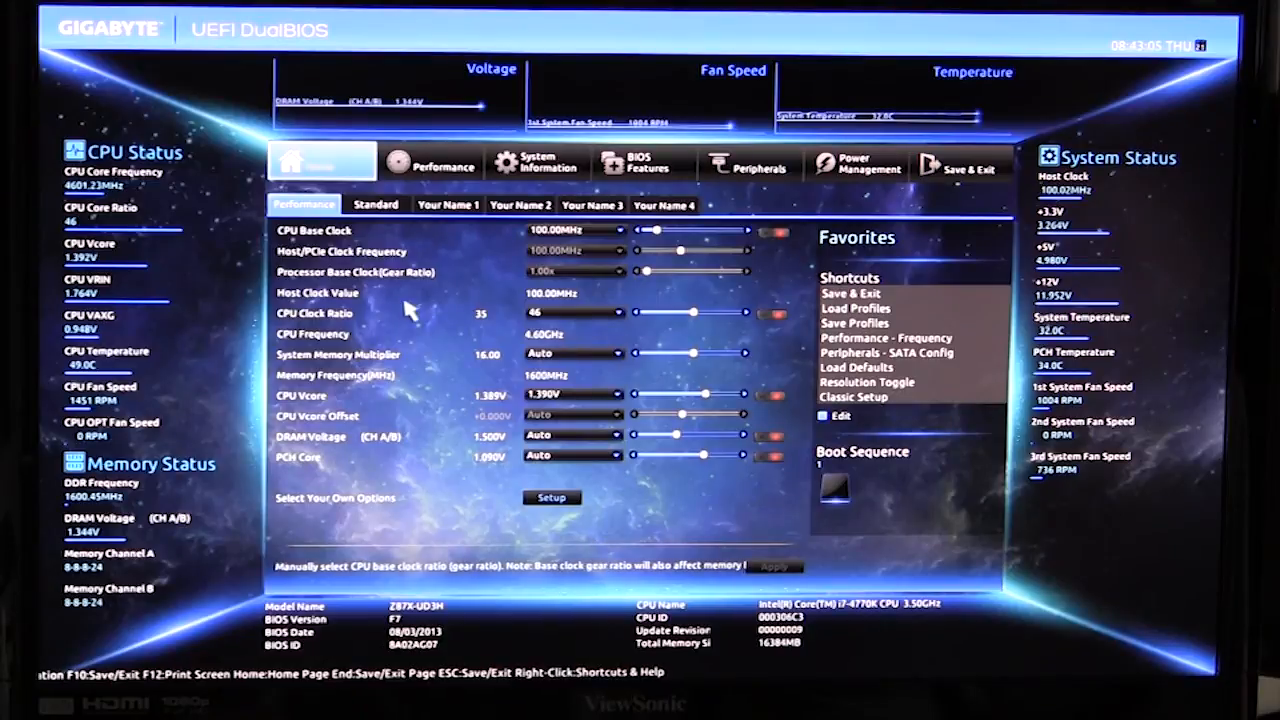
# Review the home dashboard's Performance sub-tab with CPU clock, ratio and gear-ratio settings
pyautogui.click(376, 204)
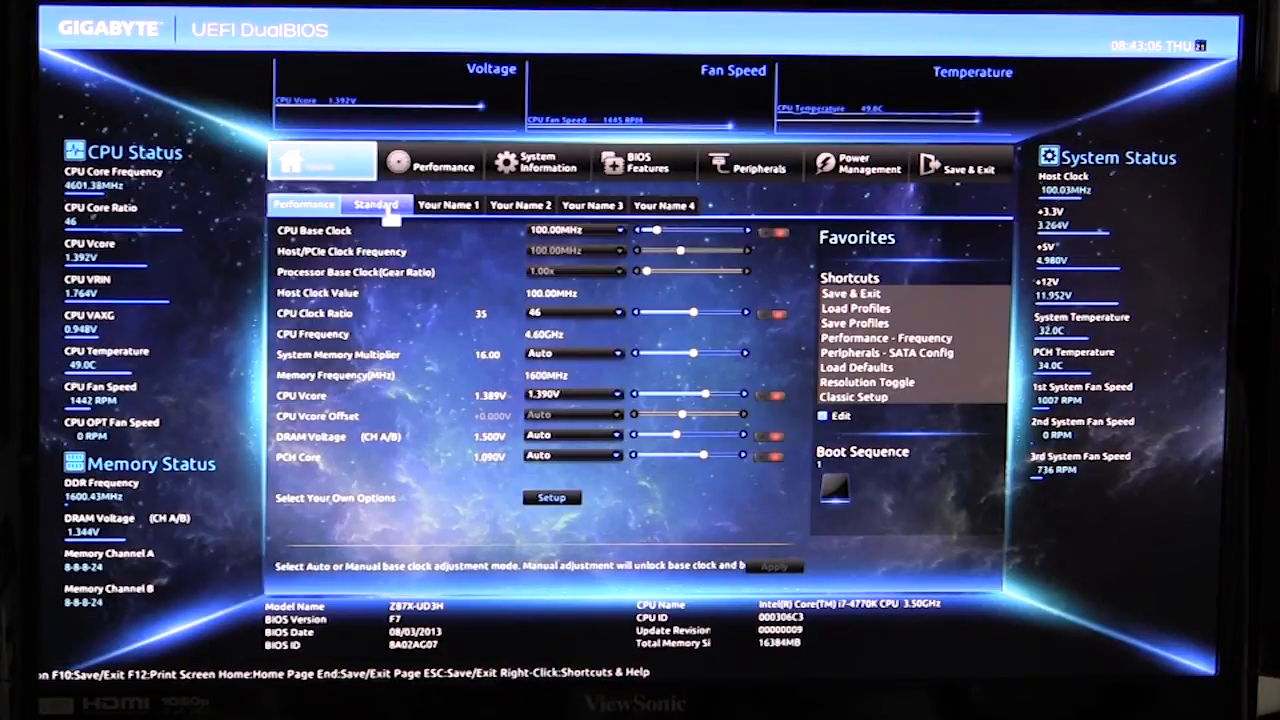
pyautogui.click(302, 204)
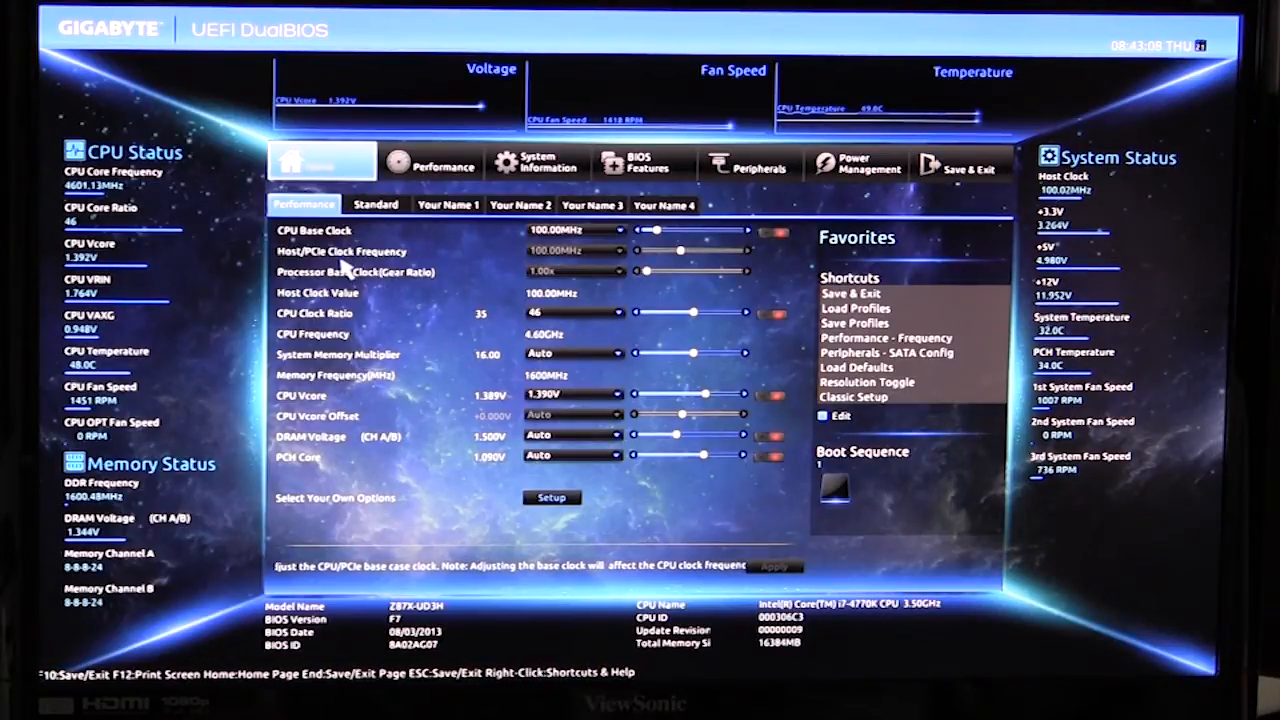
pyautogui.moveTo(790, 396)
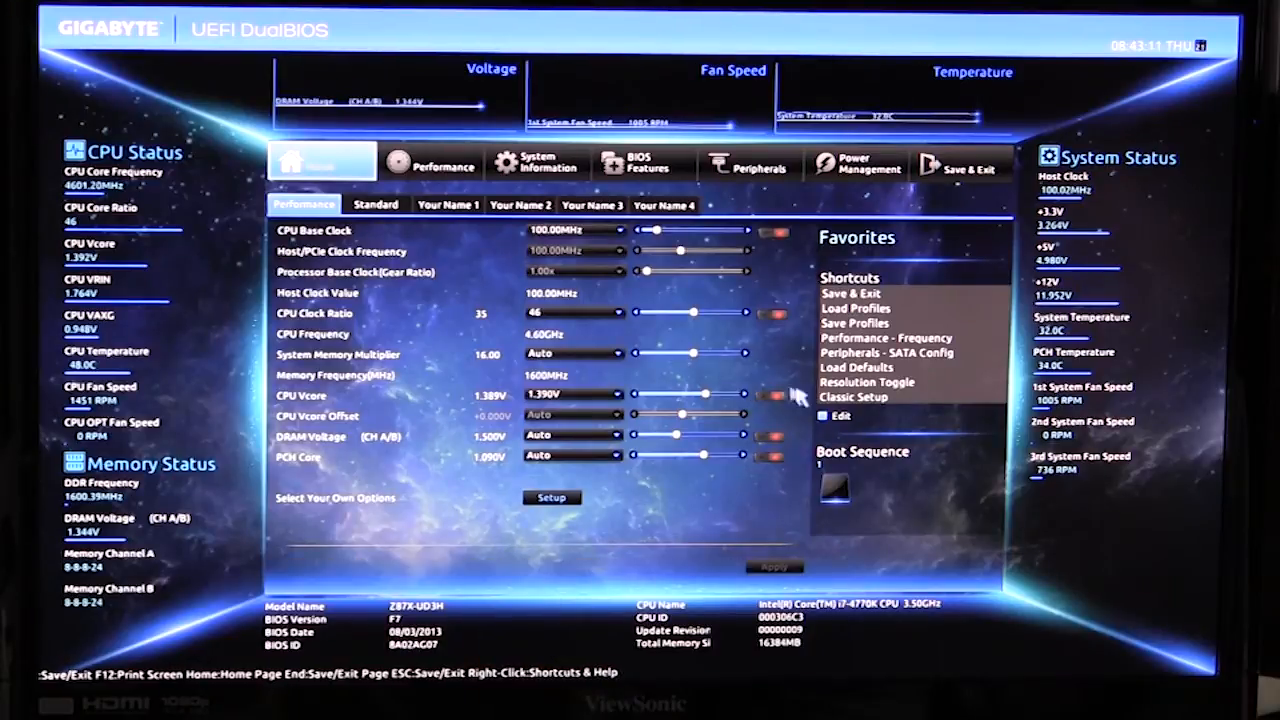
pyautogui.moveTo(852, 396)
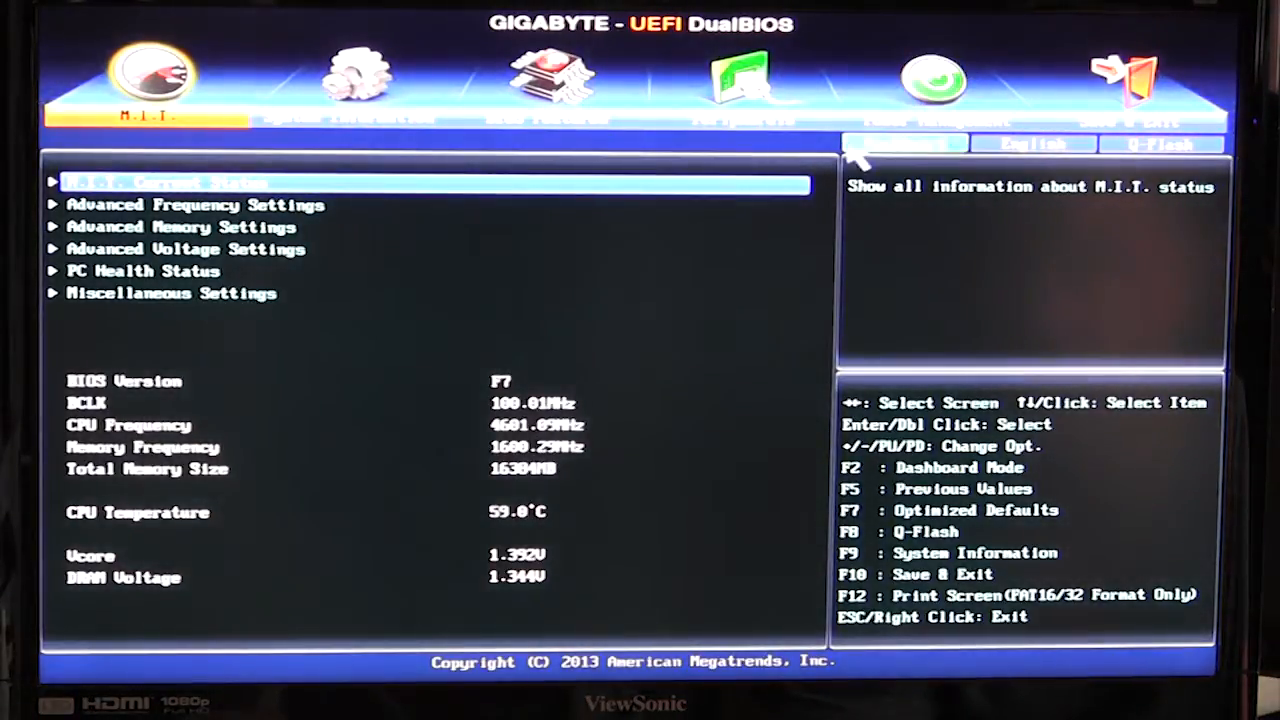
# Return from the classic M.I.T. setup screen to Dashboard Mode with F2
pyautogui.press('f2')
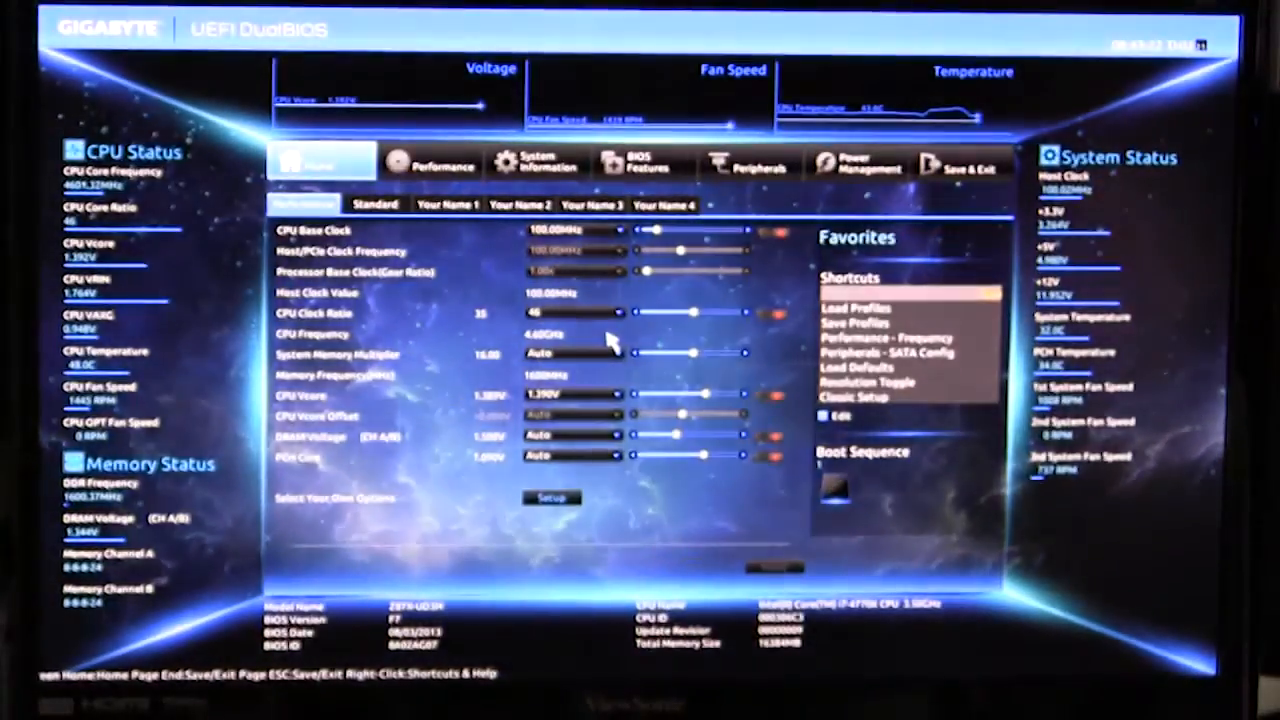